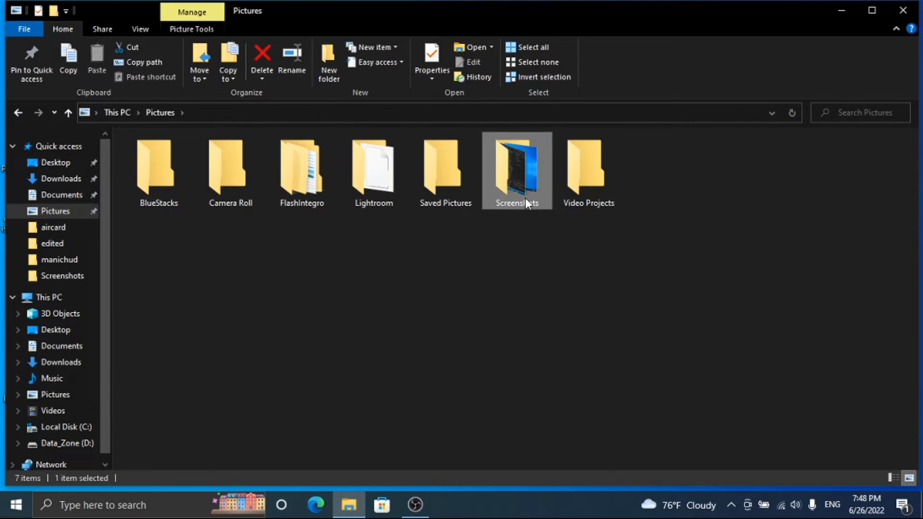
- Open Screenshot (96).png from the Screenshots folder and dismiss the file system error
{"action": "double_click", "coordinate": [517, 170]}
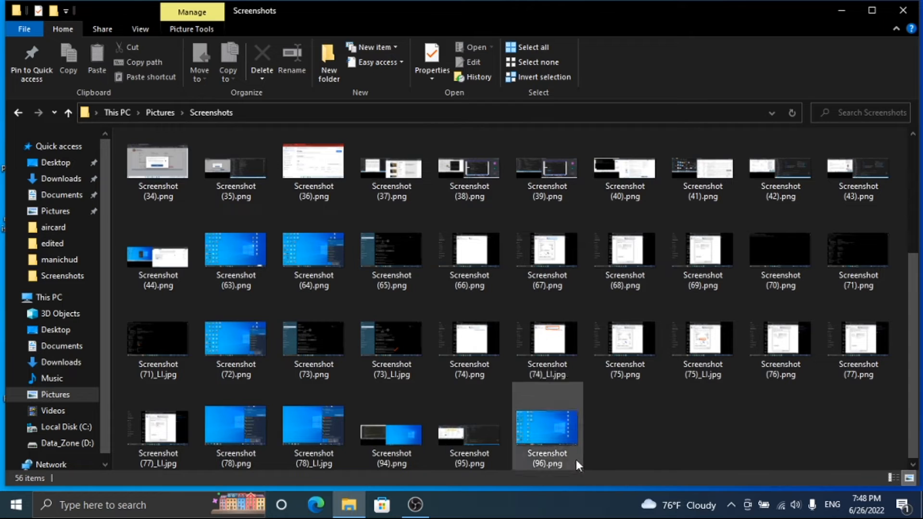
{"action": "double_click", "coordinate": [546, 427]}
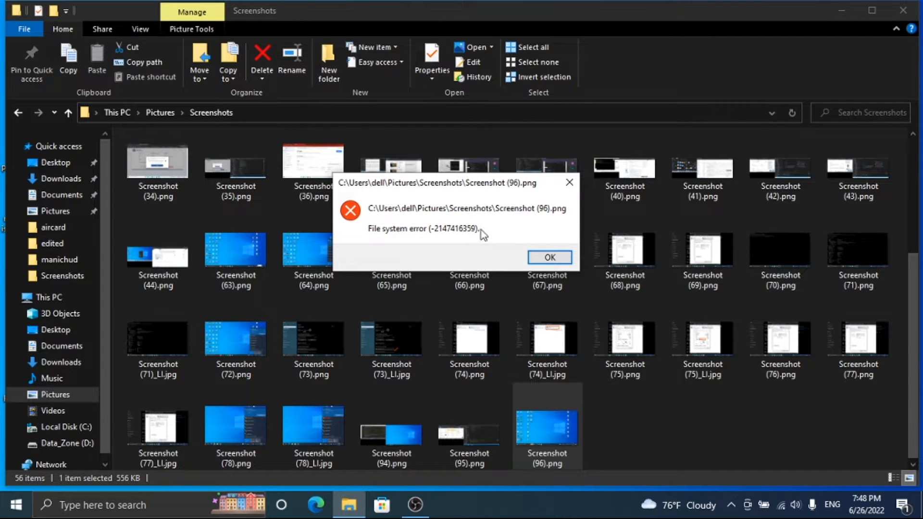
{"action": "mouse_move", "coordinate": [417, 221]}
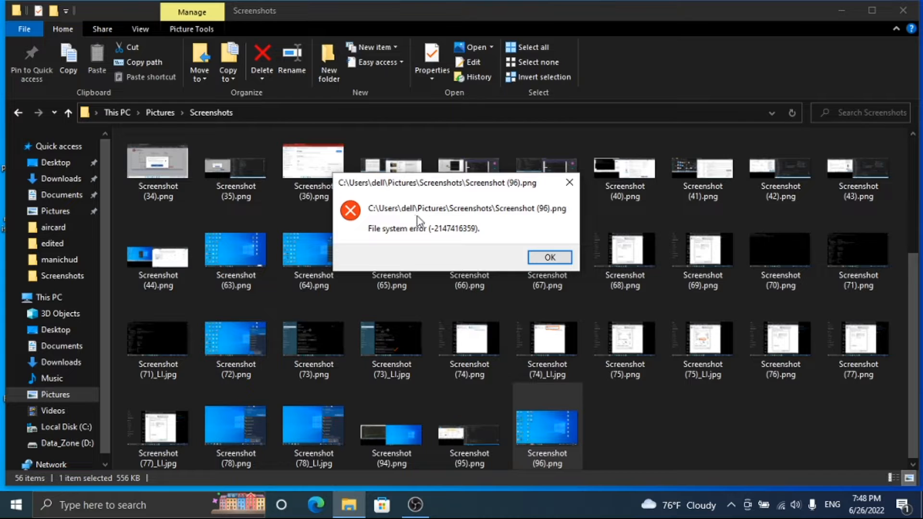
{"action": "mouse_move", "coordinate": [437, 219]}
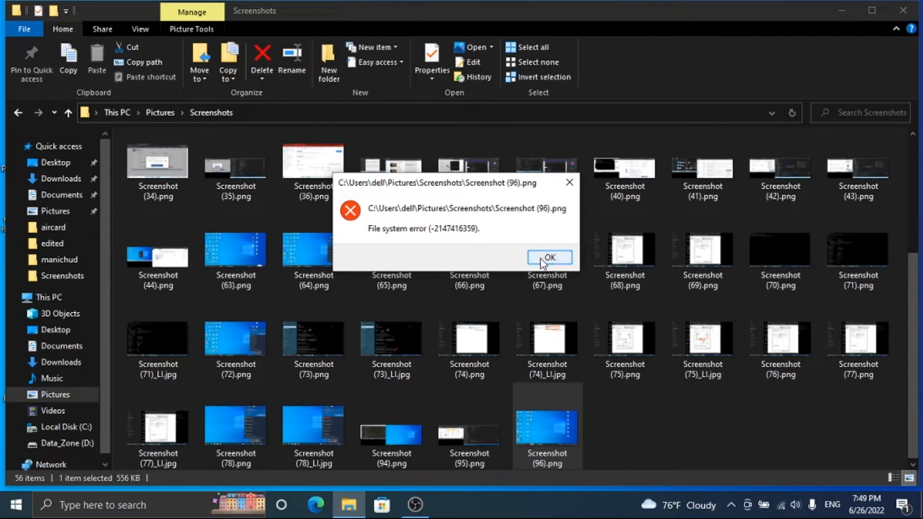
{"action": "left_click", "coordinate": [549, 259]}
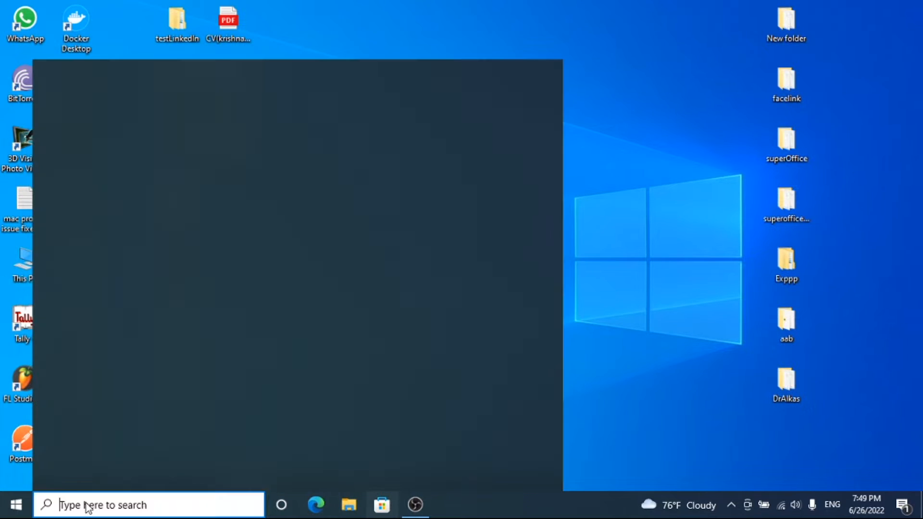
- Search for 'run' and submit services.msc from the Run dialog
{"action": "type", "text": "run"}
{"action": "type", "text": "ser"}
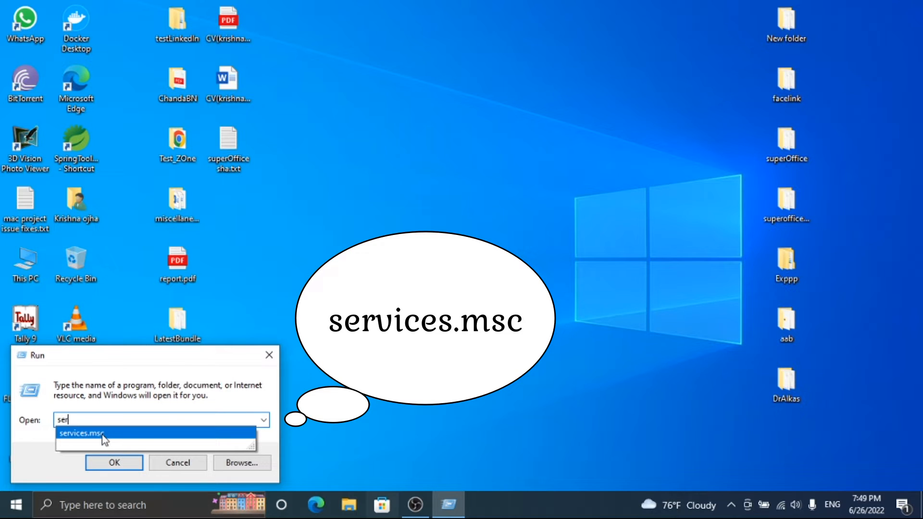
{"action": "left_click", "coordinate": [100, 432]}
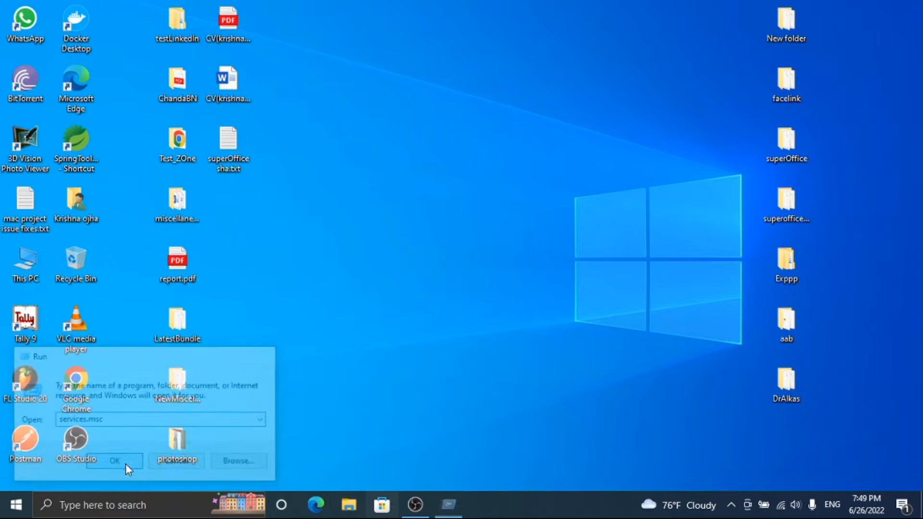
- Launch services.msc and select the Disabled Windows License Manager Service to view its description
{"action": "left_click", "coordinate": [115, 461]}
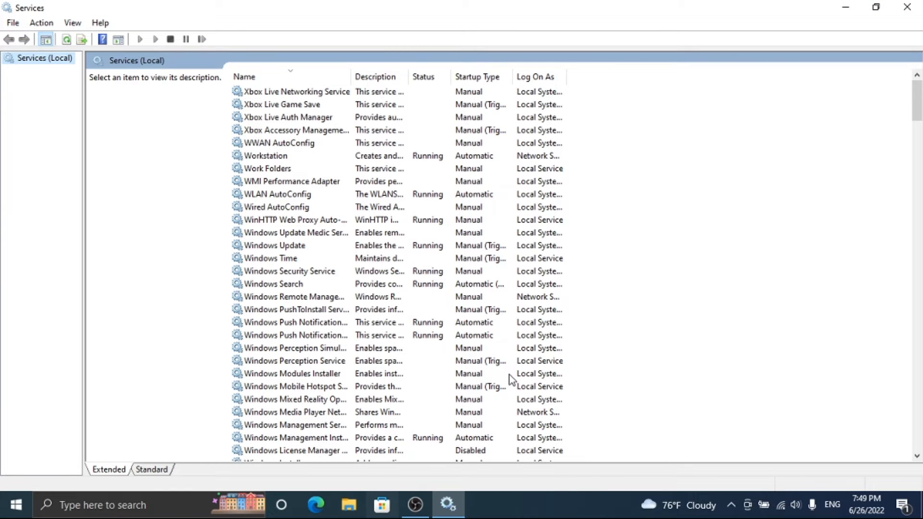
{"action": "scroll", "scroll_direction": "down", "scroll_amount": 3}
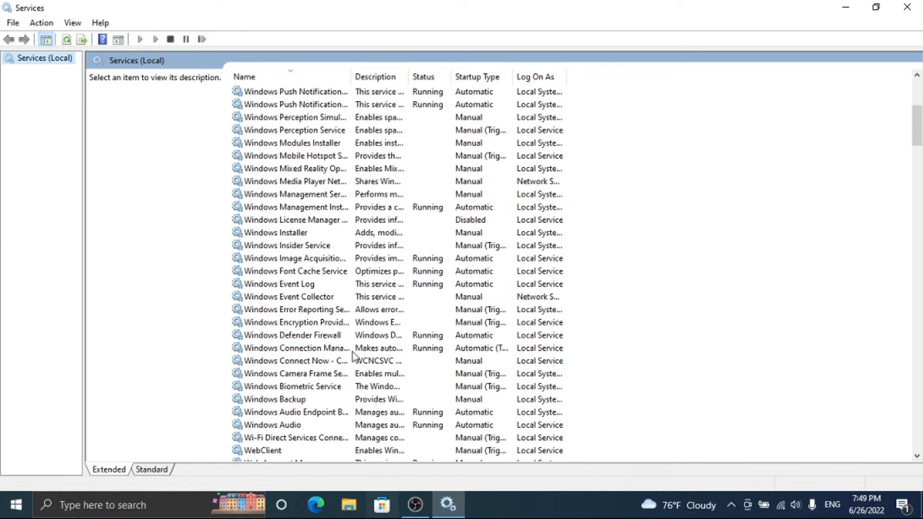
{"action": "scroll", "scroll_direction": "down", "scroll_amount": 3}
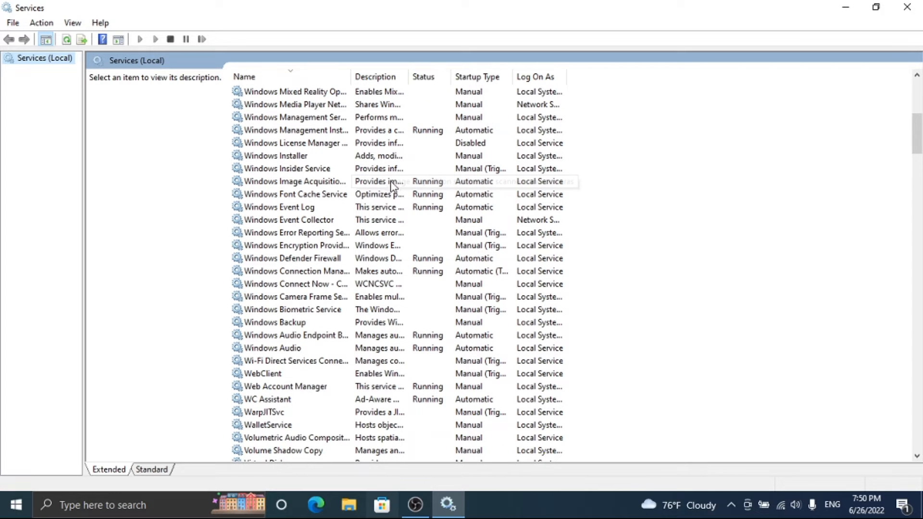
{"action": "left_click", "coordinate": [294, 142]}
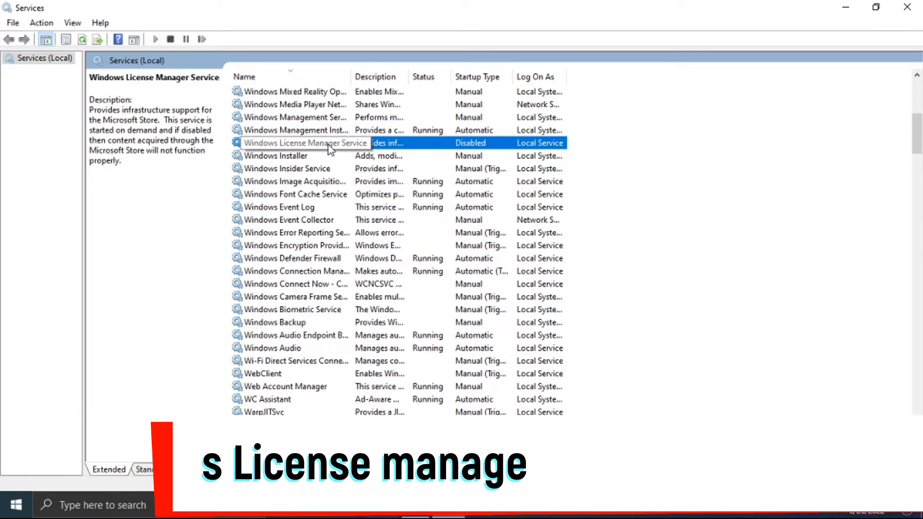
- Set Windows License Manager Service startup type to Manual, apply it, and close Services
{"action": "right_click", "coordinate": [304, 142]}
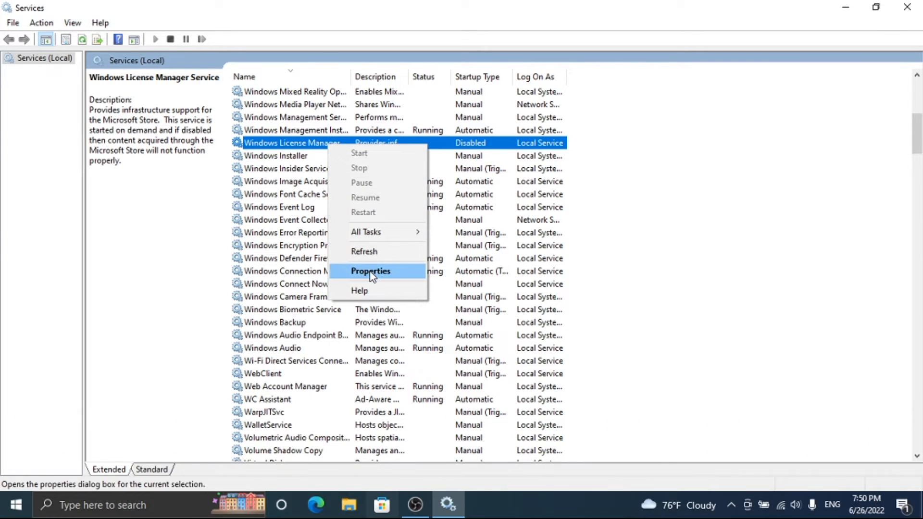
{"action": "left_click", "coordinate": [370, 270]}
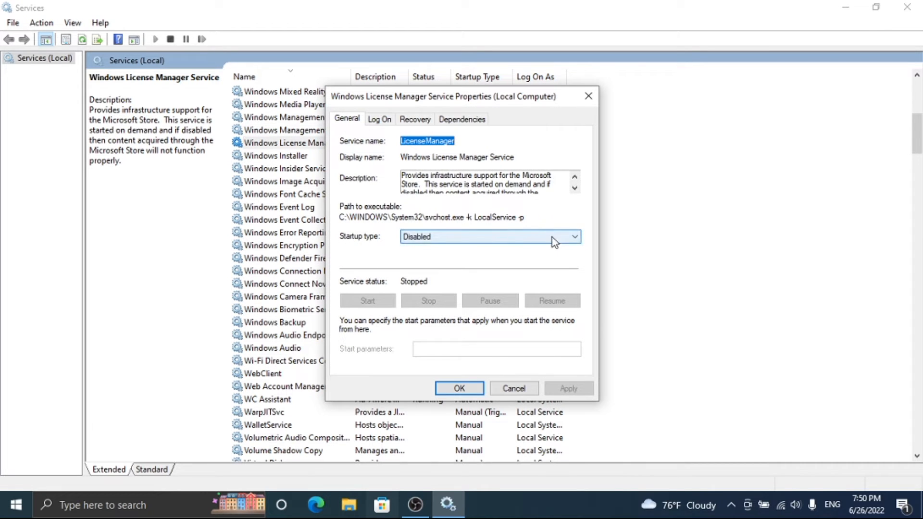
{"action": "left_click", "coordinate": [574, 236]}
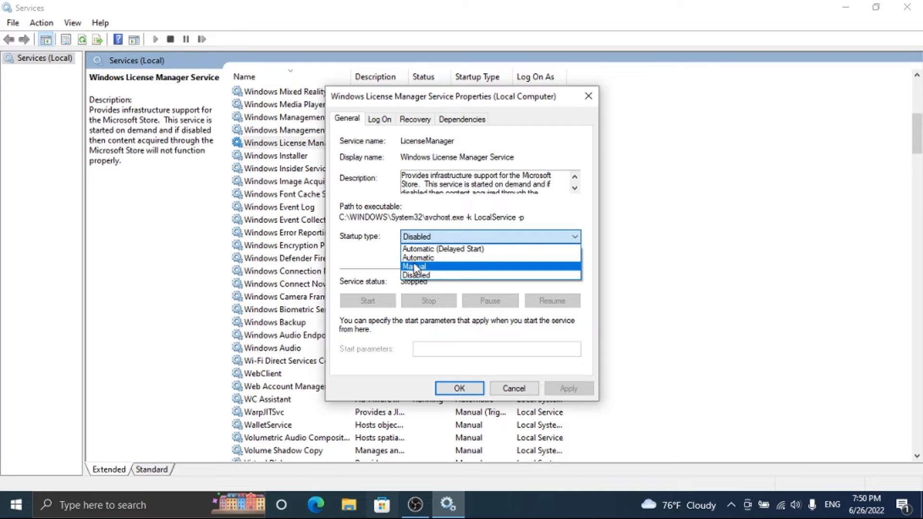
{"action": "left_click", "coordinate": [415, 275]}
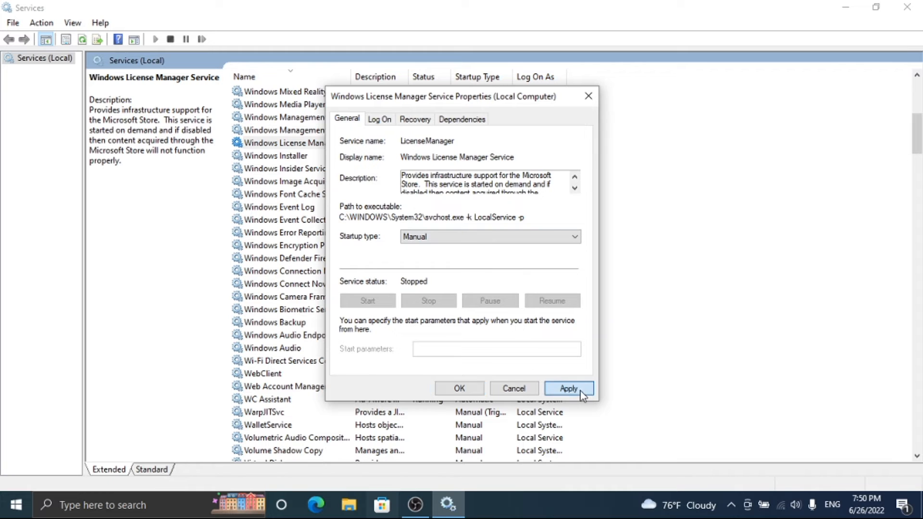
{"action": "left_click", "coordinate": [568, 388]}
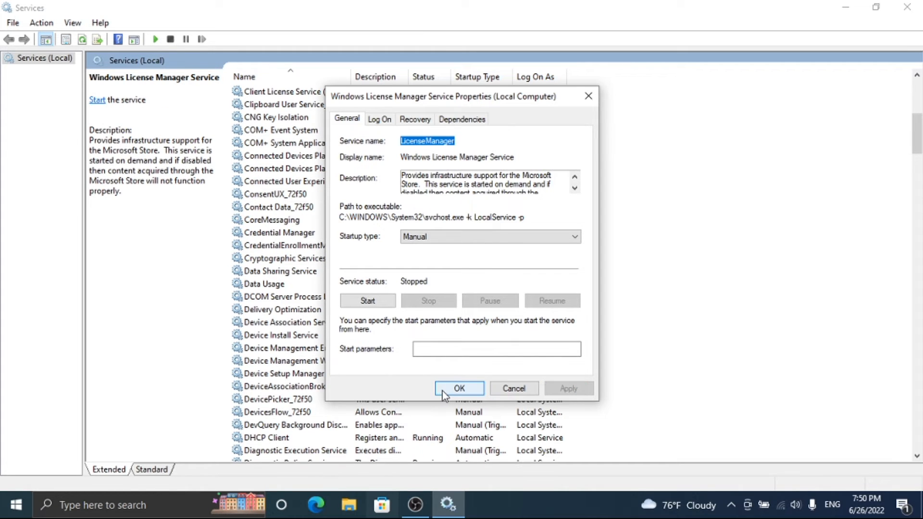
{"action": "left_click", "coordinate": [458, 389]}
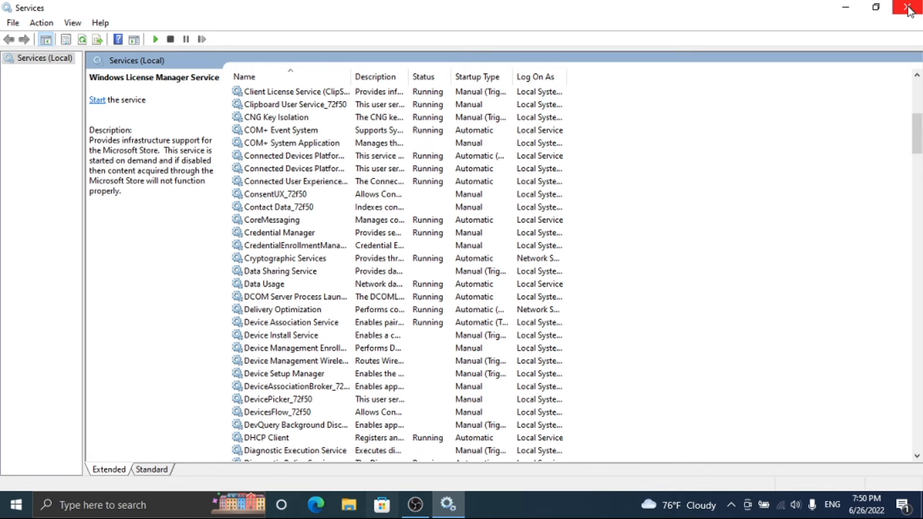
{"action": "left_click", "coordinate": [910, 8]}
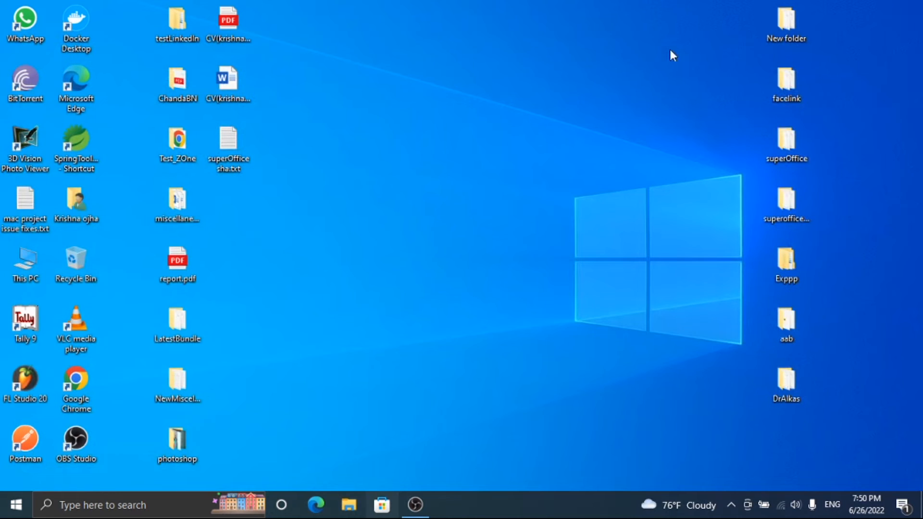
{"action": "mouse_move", "coordinate": [229, 425]}
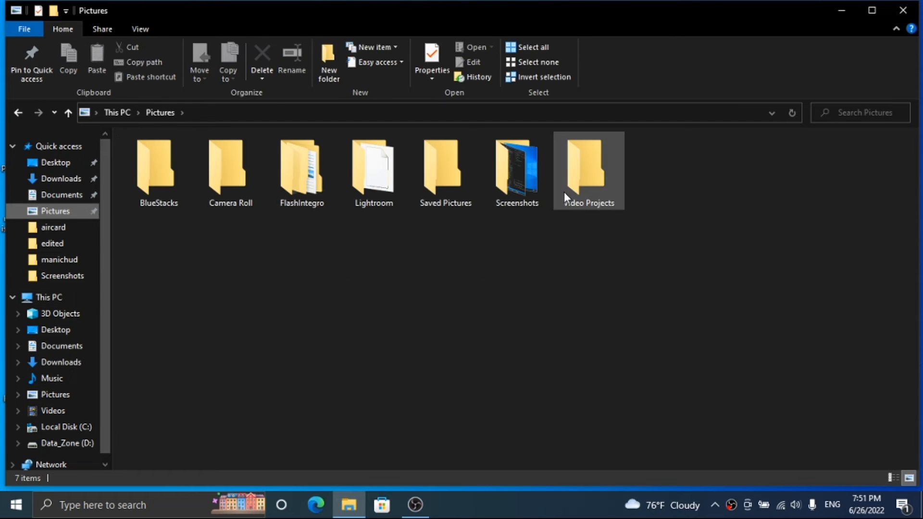
- Reopen Screenshot (96).png without error, launch Microsoft Store, then open the Start menu
{"action": "double_click", "coordinate": [517, 168]}
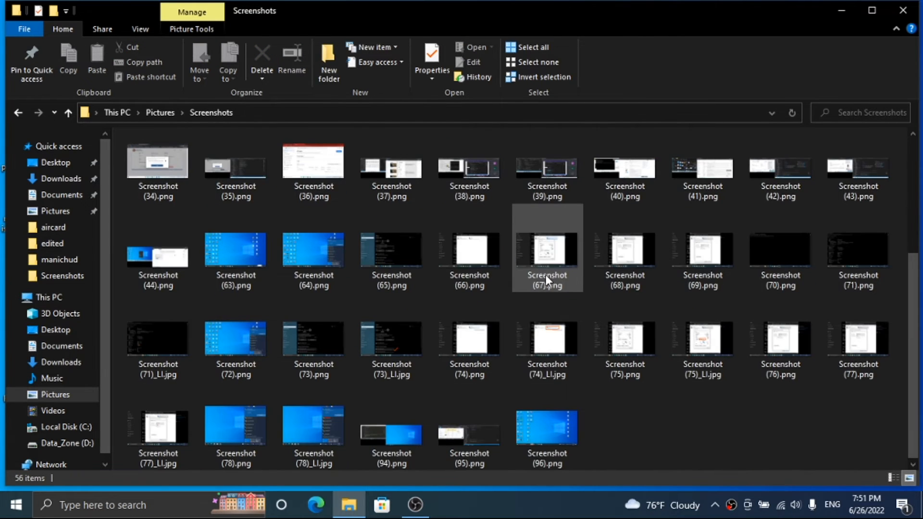
{"action": "left_click", "coordinate": [546, 424]}
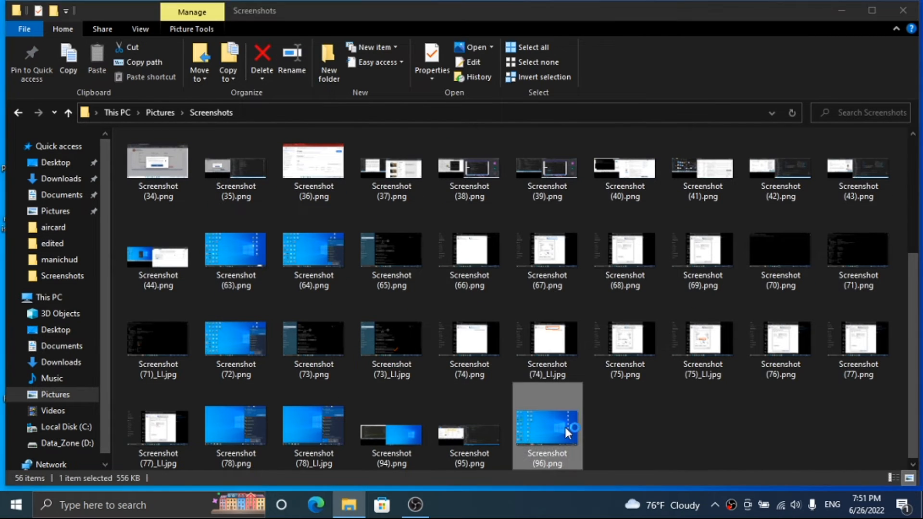
{"action": "double_click", "coordinate": [545, 425]}
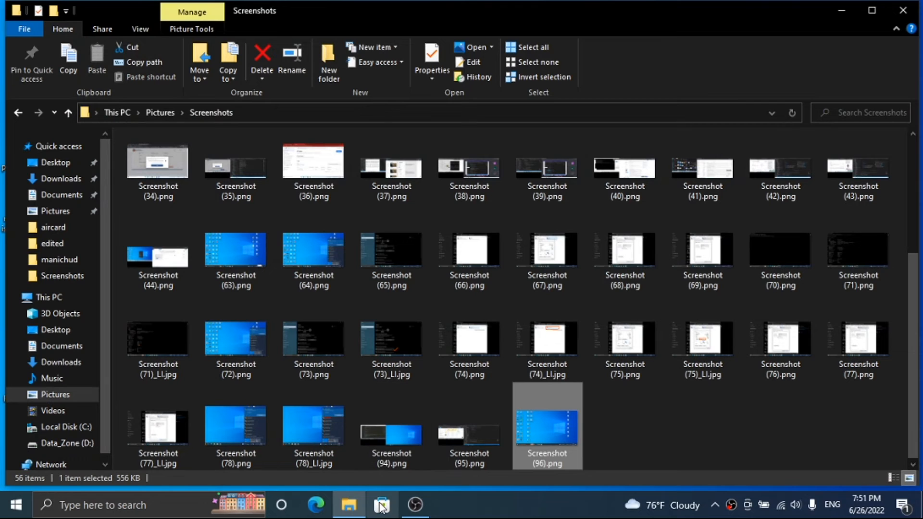
{"action": "left_click", "coordinate": [382, 505]}
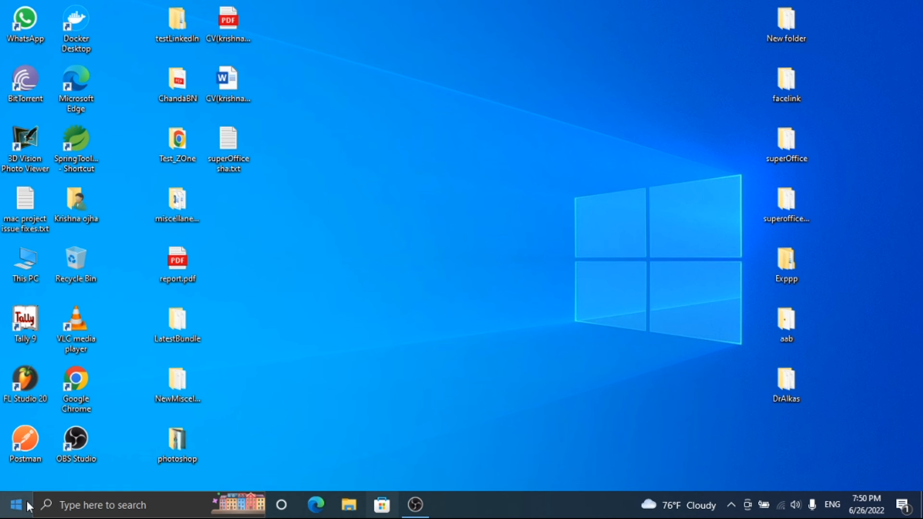
{"action": "left_click", "coordinate": [10, 505]}
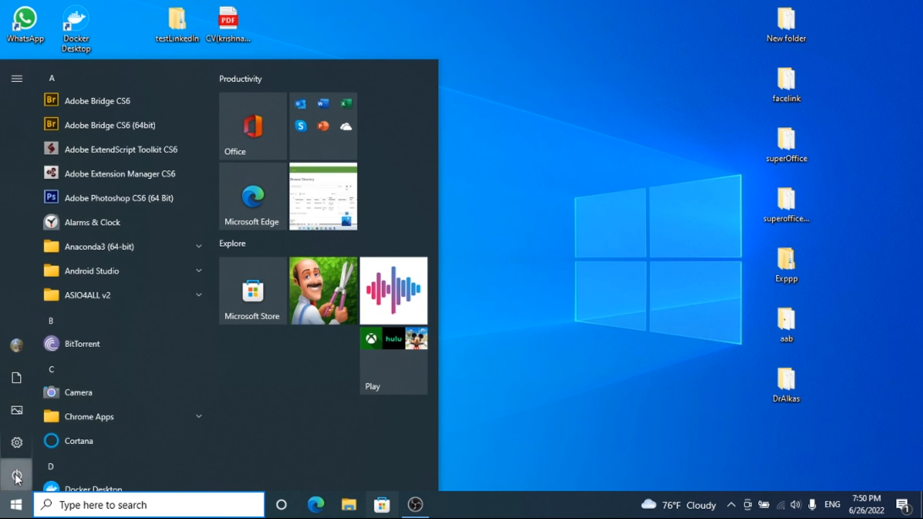